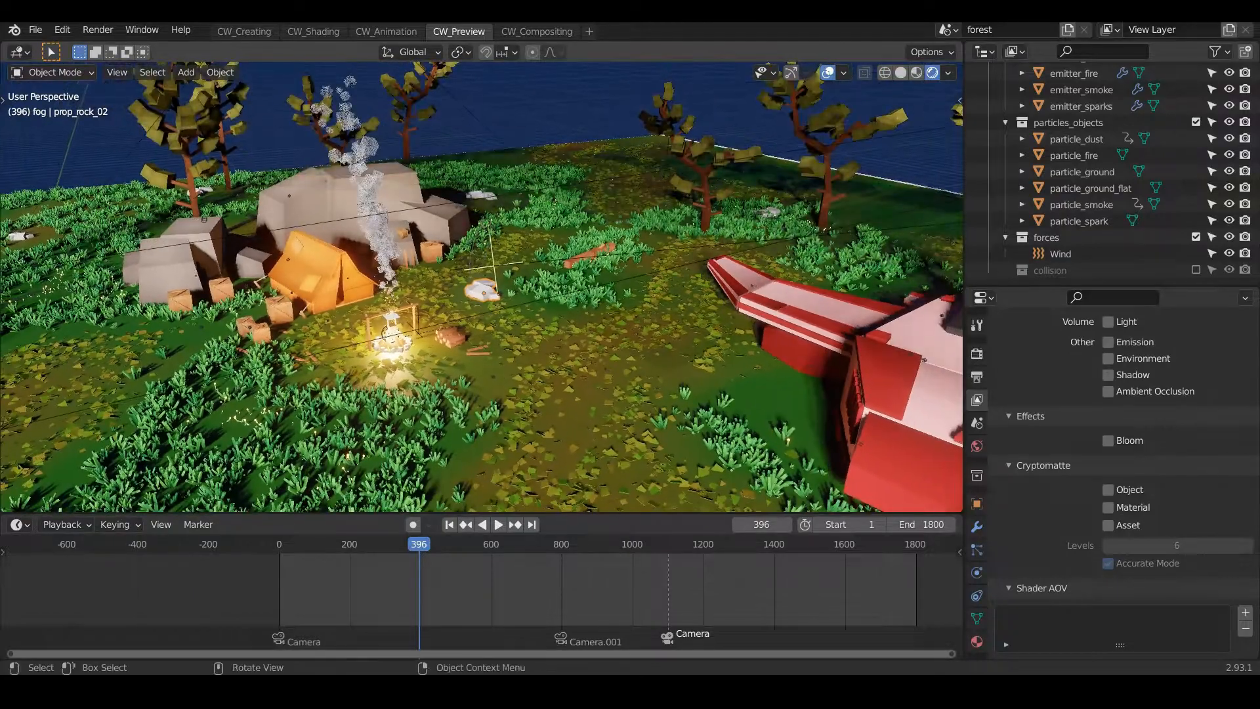
Play the forest scene animation in CW_Preview until it reaches about frame 1782
left_click(498, 524)
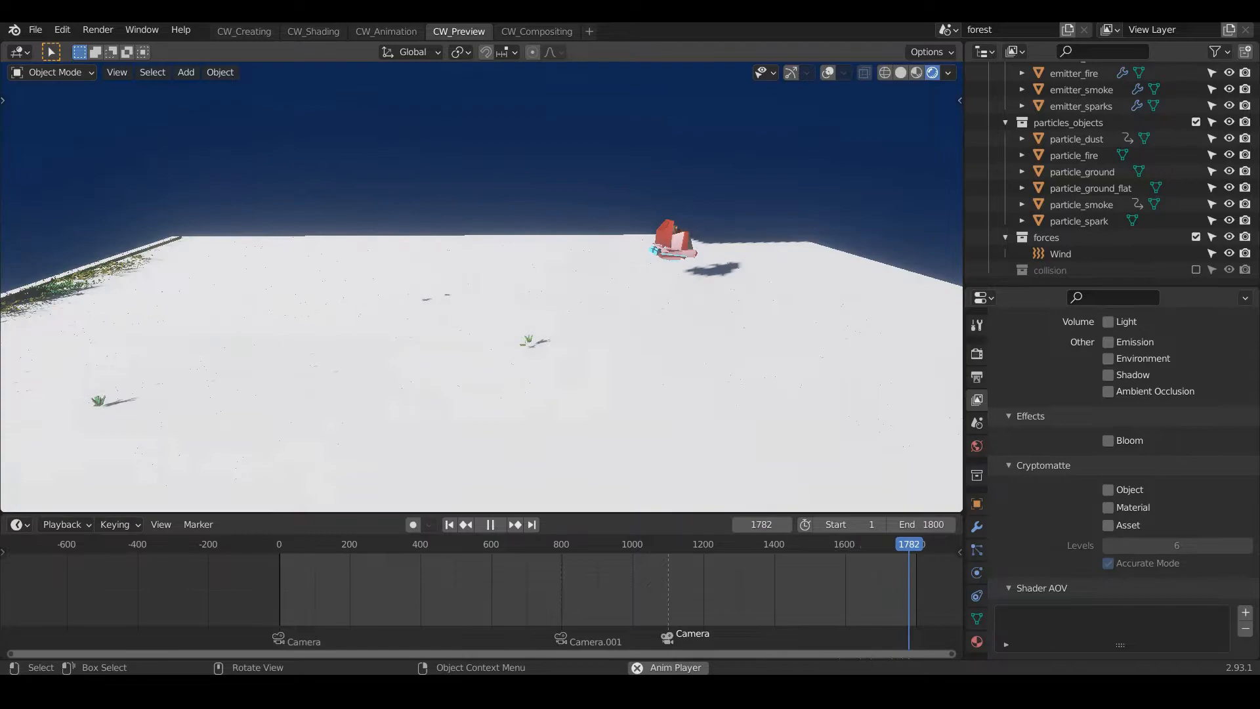
Stop playback at frame 837, then browse the Animation and Shading workspaces before settling on CW_Creating
left_click(321, 544)
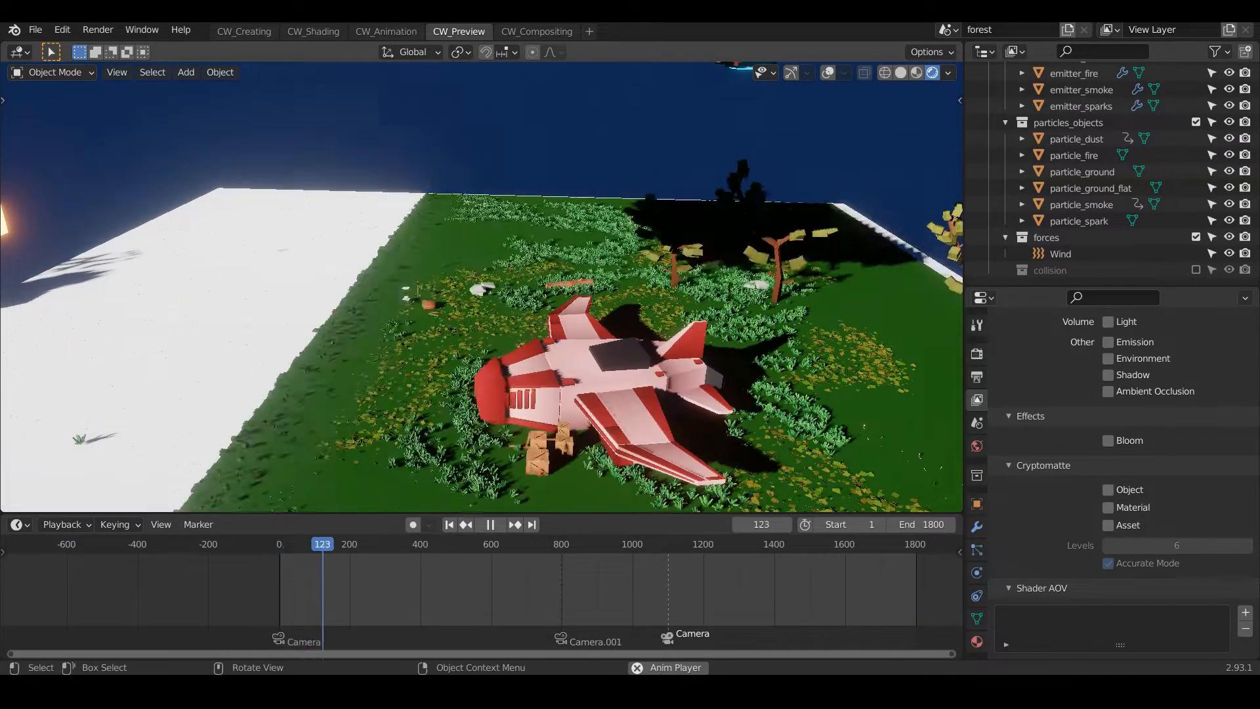
left_click(489, 524)
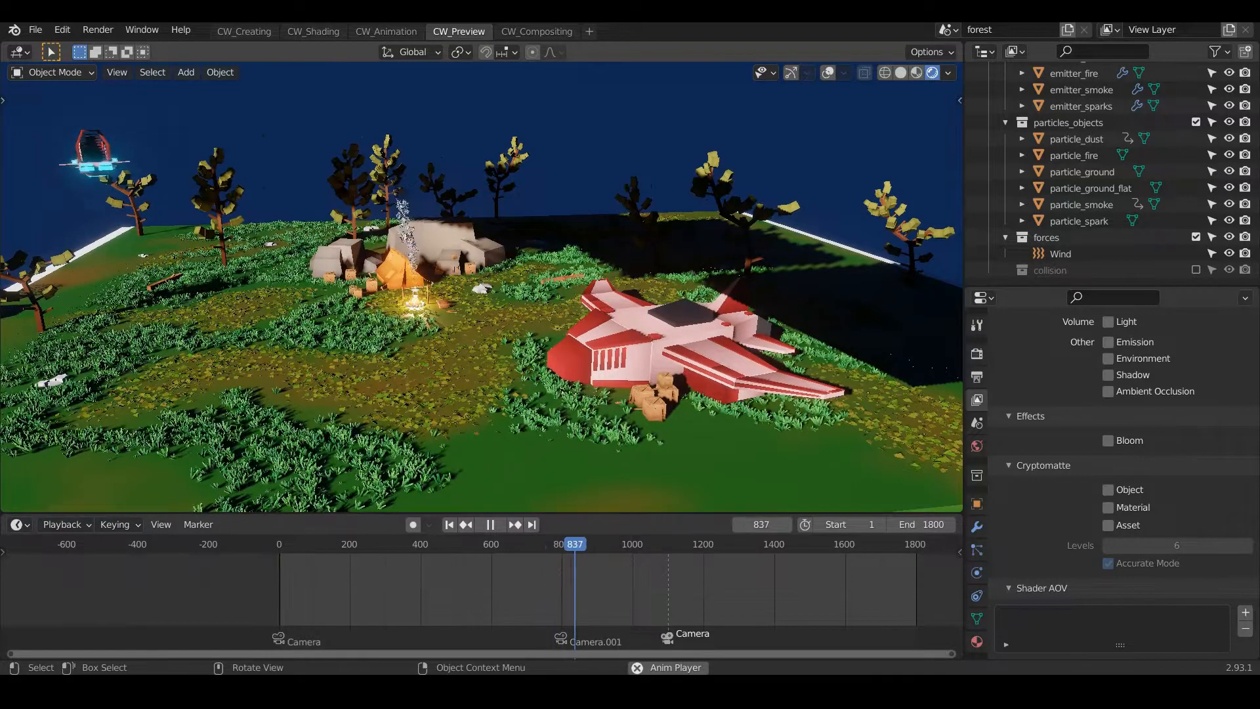
left_click(385, 31)
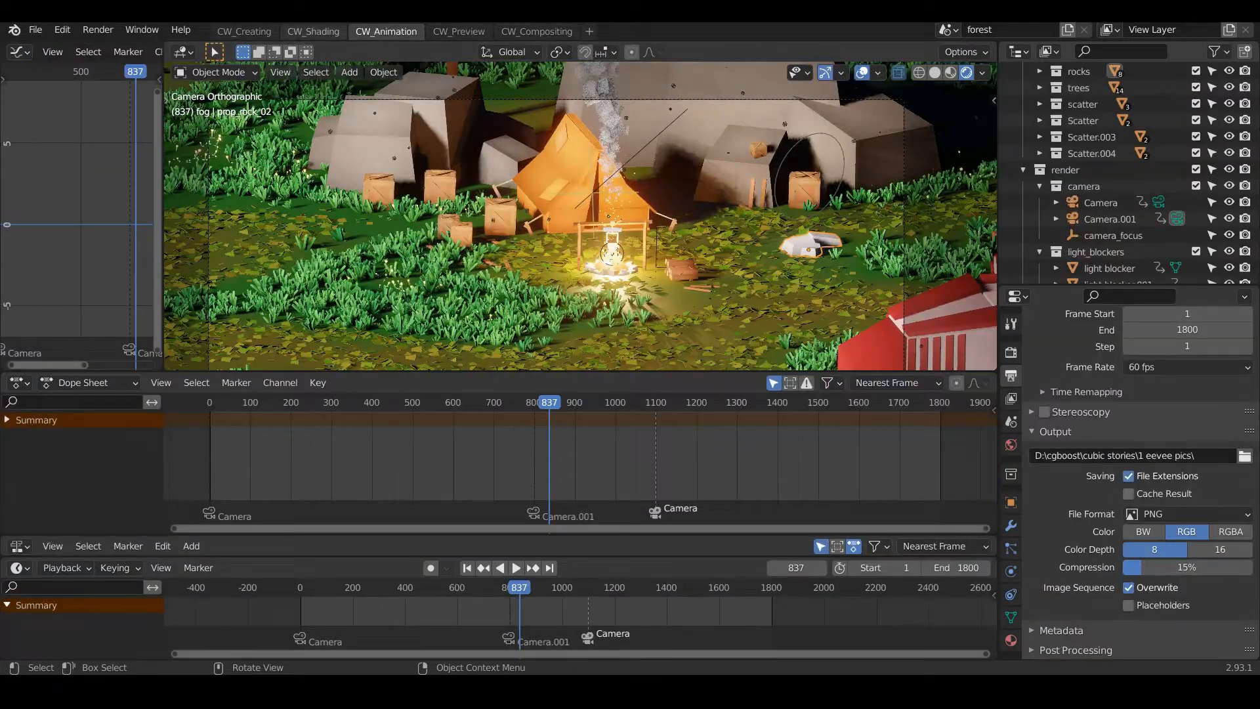
left_click(313, 32)
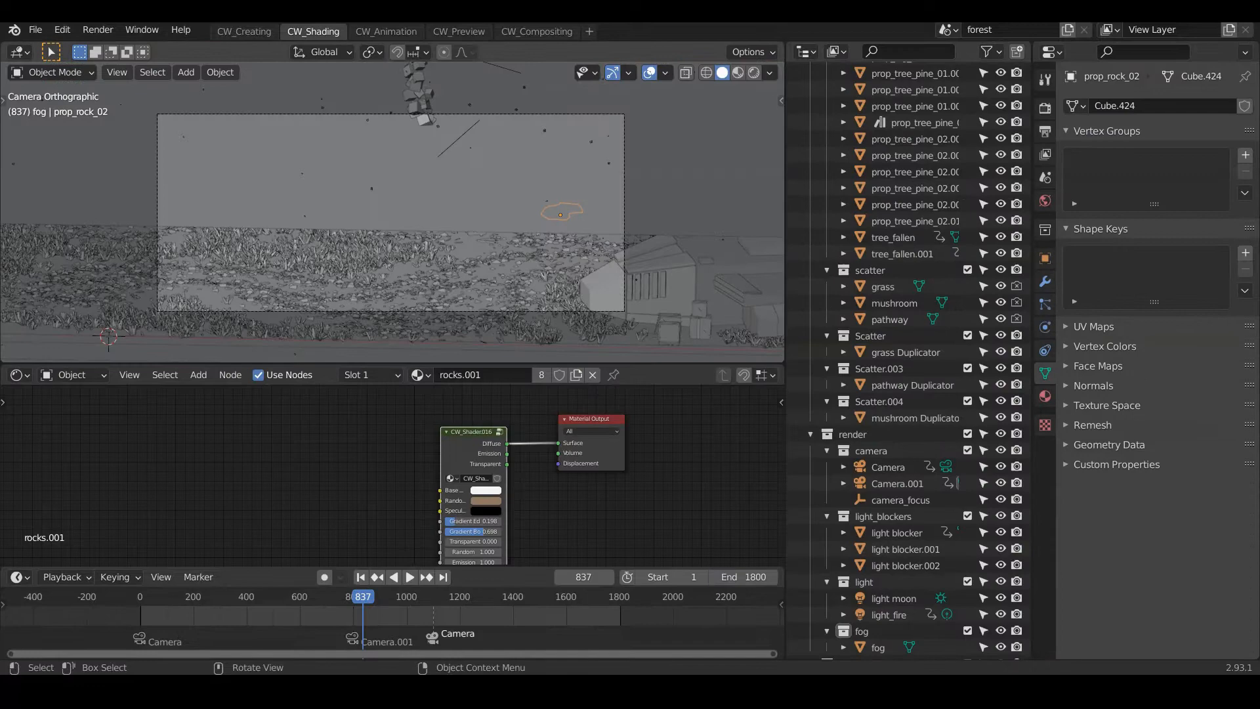
left_click(752, 72)
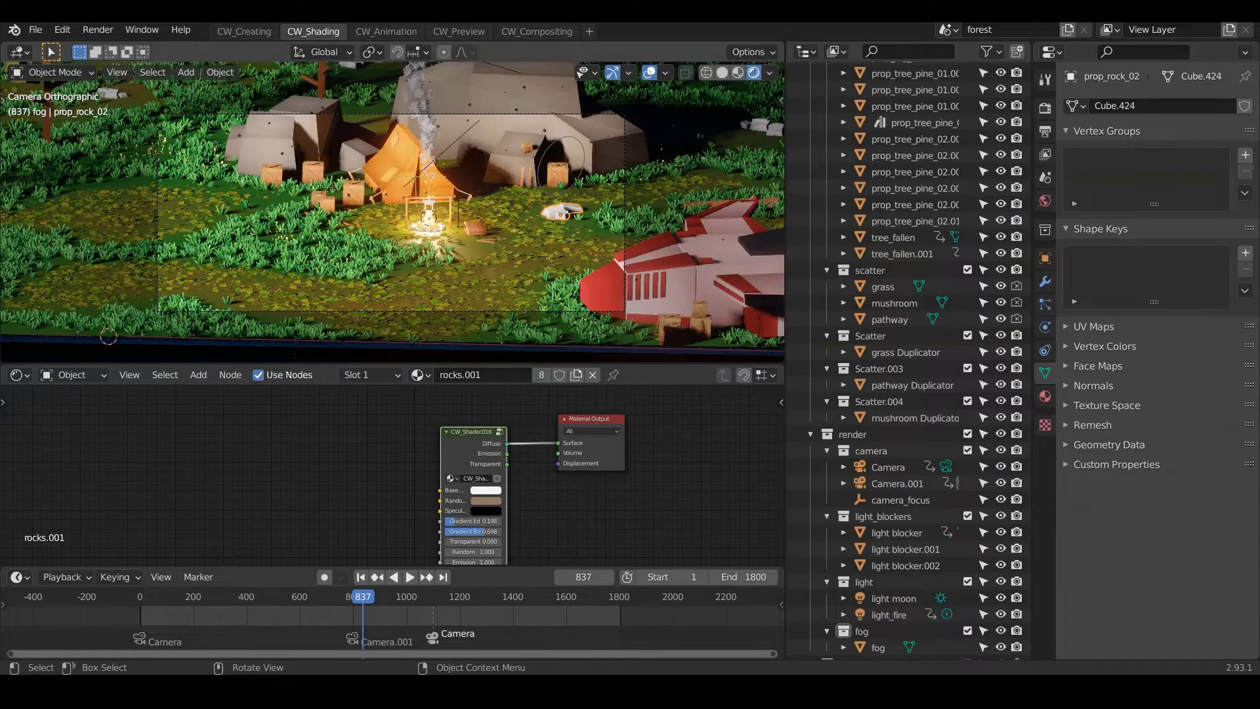
left_click(243, 31)
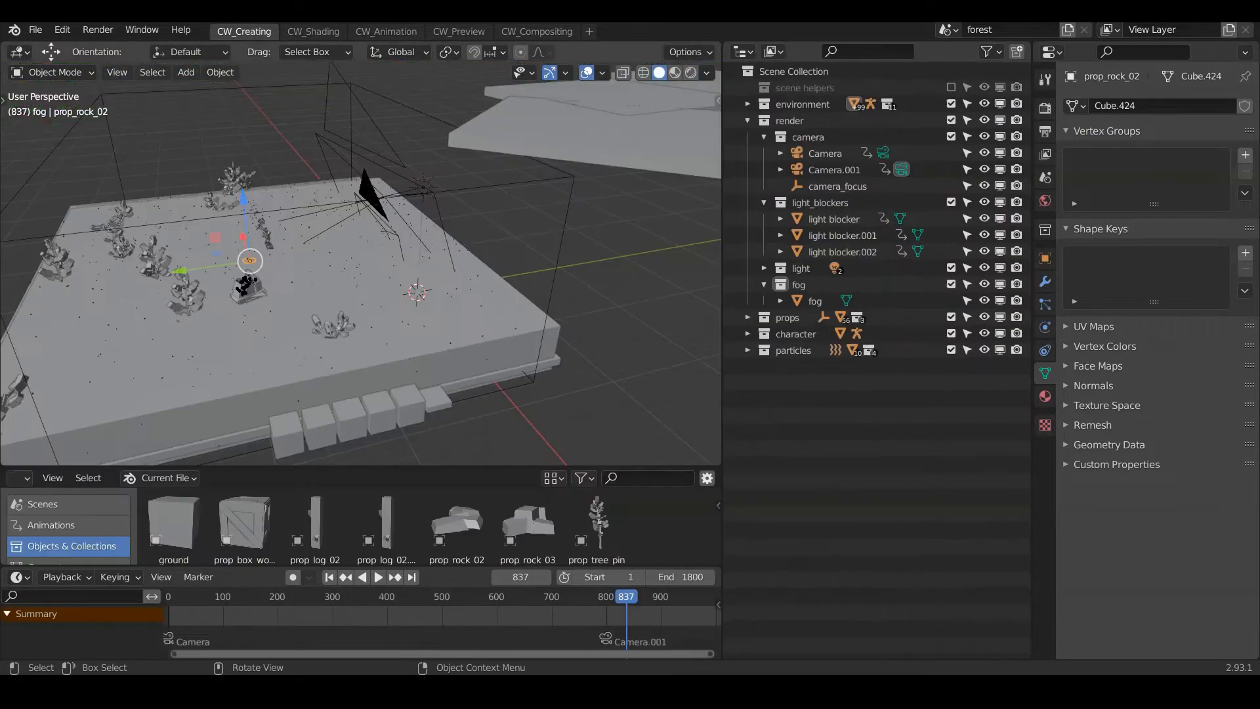
Switch the CW_Creating viewport to Rendered shading and replay the animation past frame 1300
left_click(688, 72)
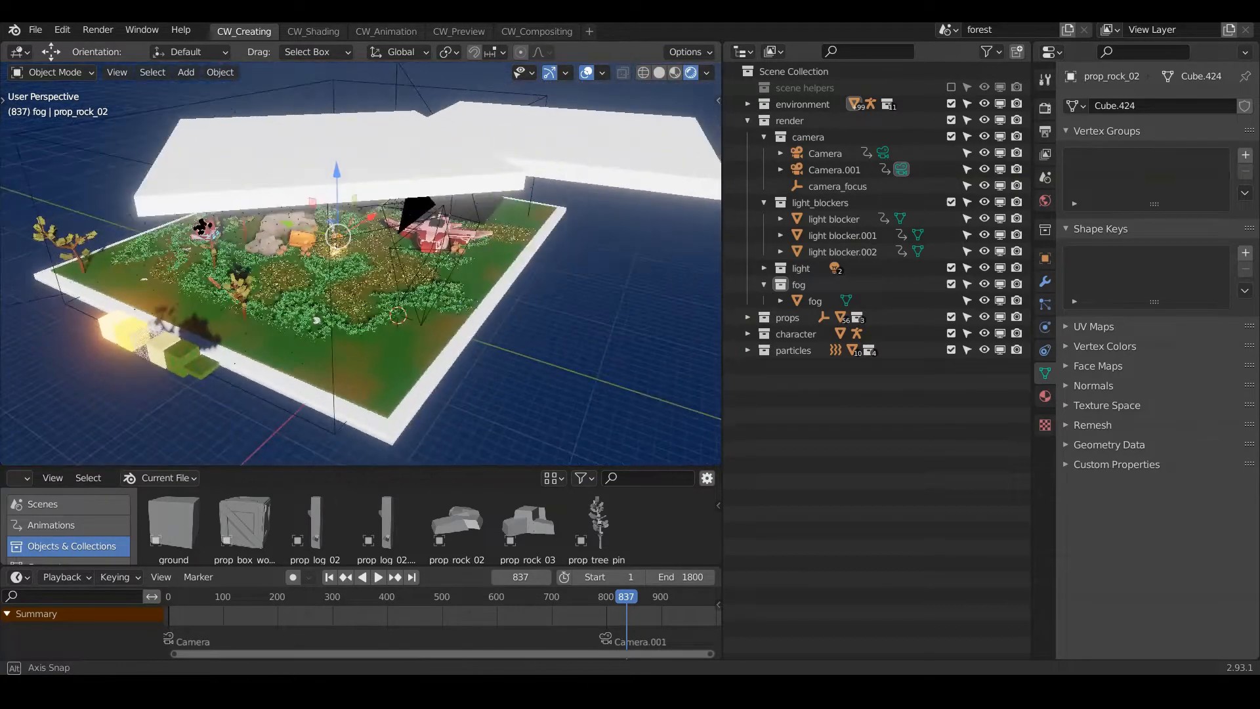
left_click(378, 576)
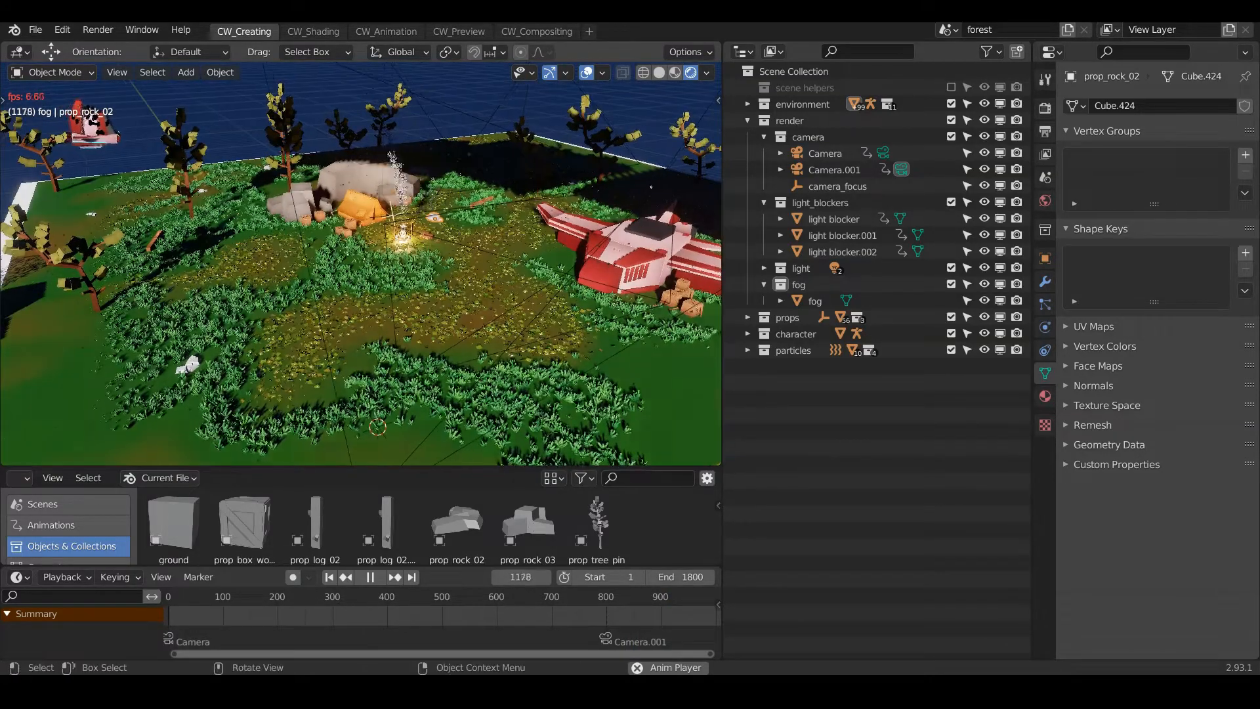
left_click(369, 576)
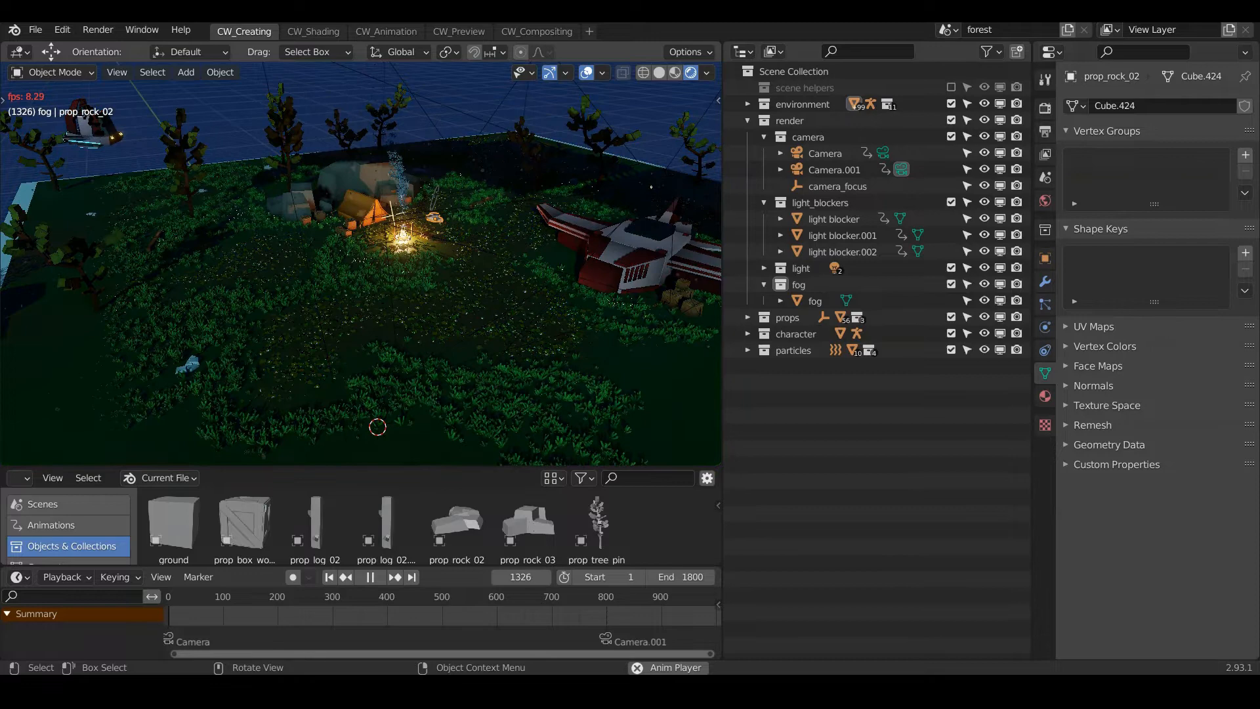